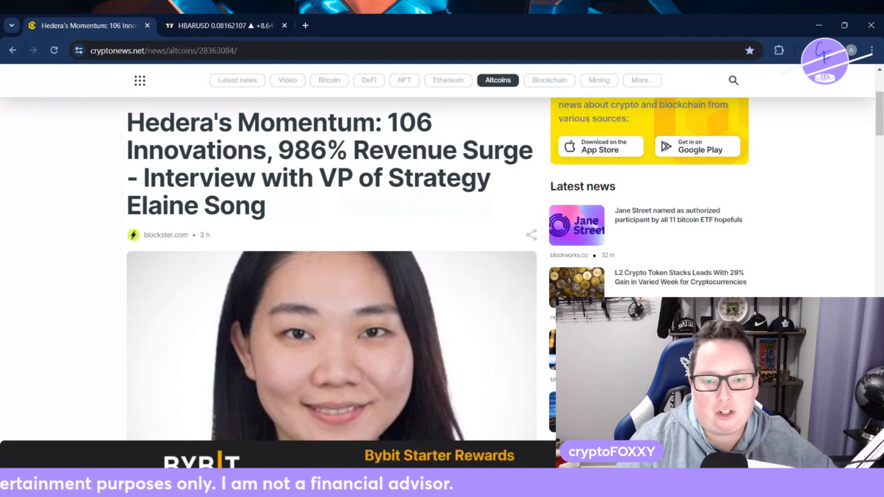
- Scroll past the photo to the highlighted 106 launches and $16 million grants passages
{"action": "scroll", "scroll_direction": "down", "scroll_amount": 3}
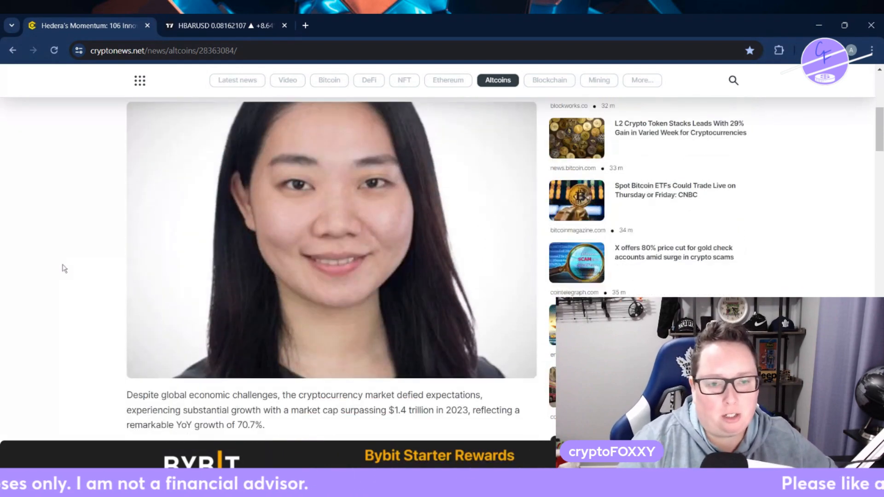
{"action": "scroll", "scroll_direction": "down", "scroll_amount": 3}
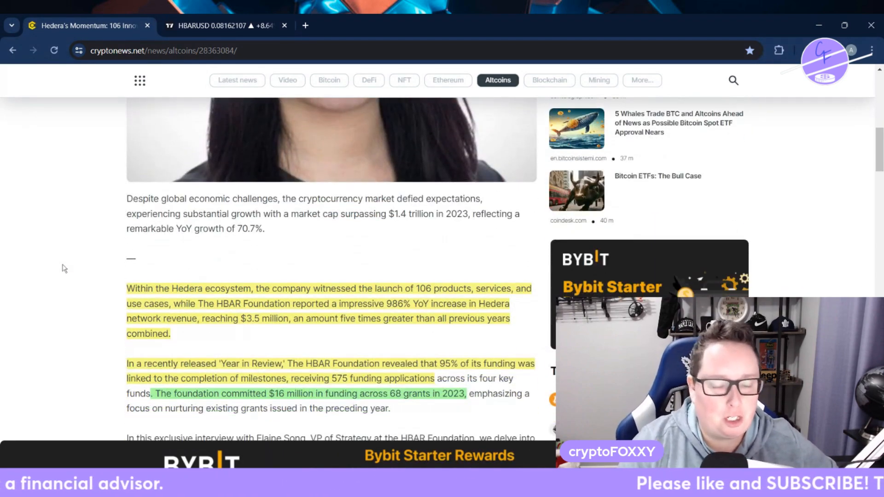
{"action": "scroll", "scroll_direction": "down", "scroll_amount": 3}
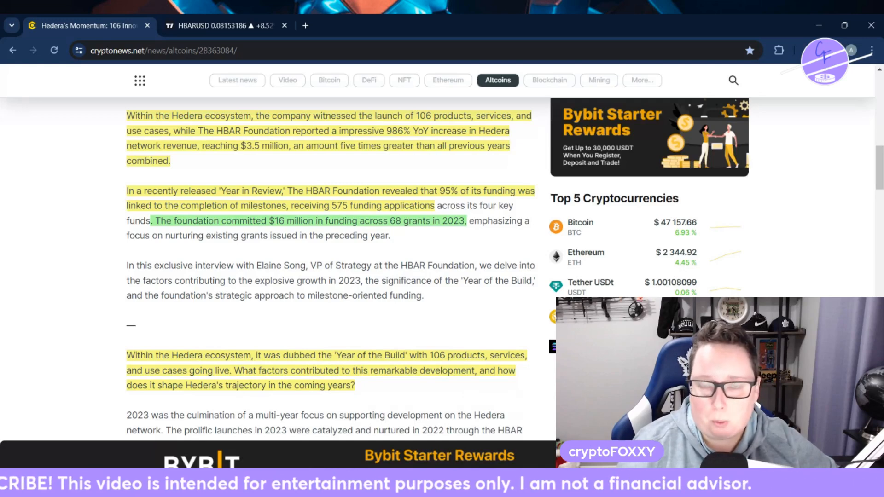
- Scroll to the 'Year of the Build' answer on modularity and interoperability
{"action": "scroll", "scroll_direction": "down", "scroll_amount": 3}
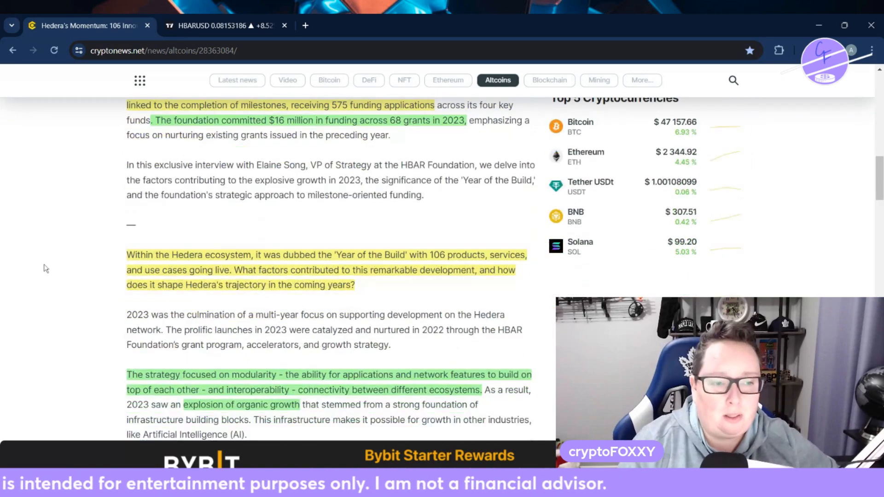
{"action": "scroll", "scroll_direction": "down", "scroll_amount": 3}
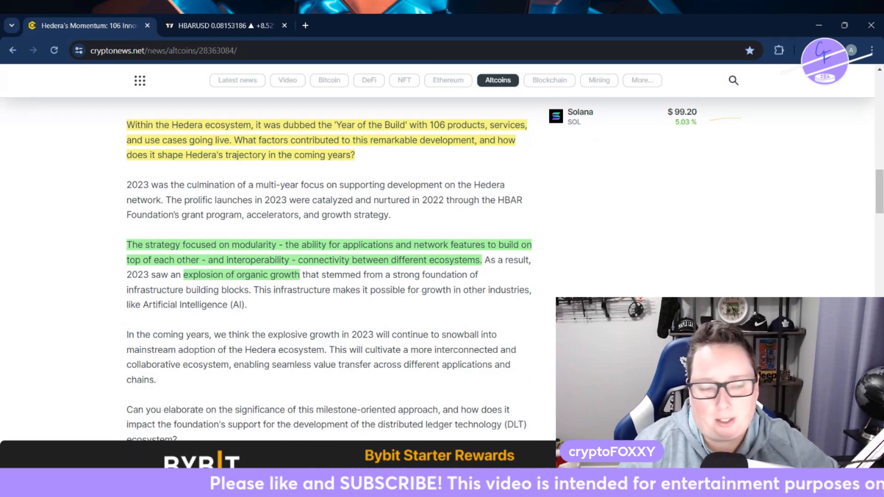
{"action": "scroll", "scroll_direction": "down", "scroll_amount": 3}
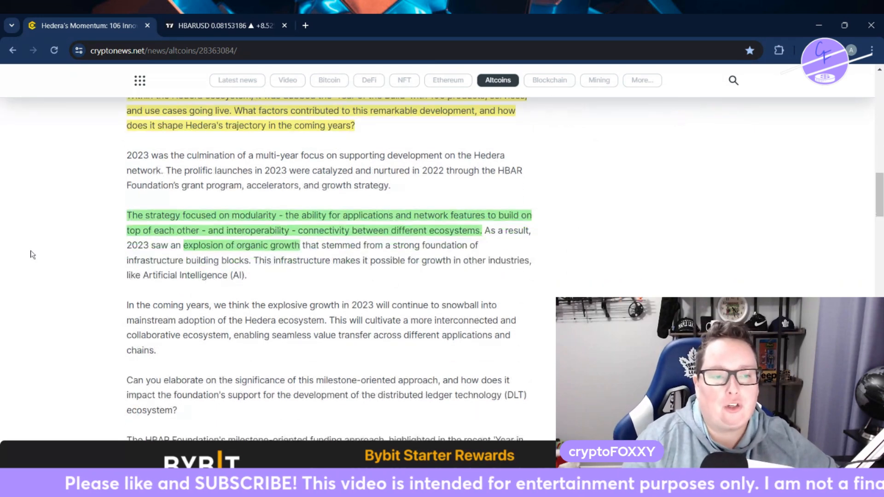
{"action": "scroll", "scroll_direction": "down", "scroll_amount": 3}
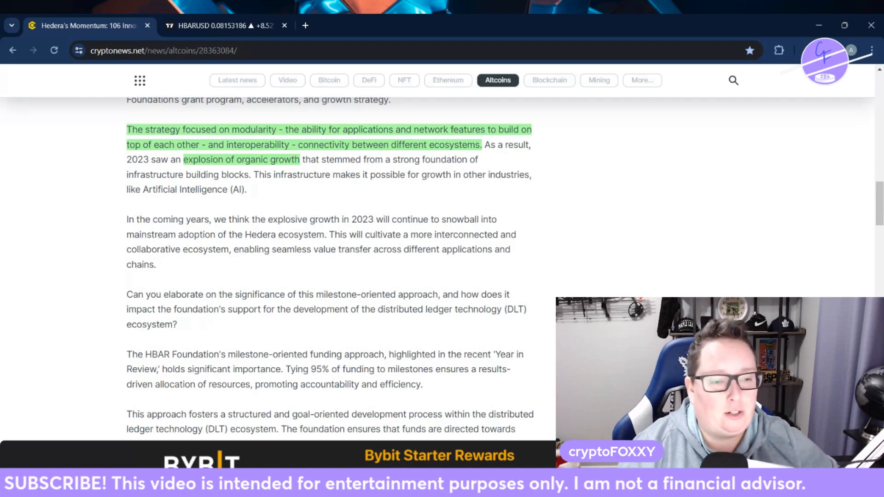
- Read the 2023 challenges and enterprise-adoption answers, clear the stray selection, then move to the HBAR/USD chart
{"action": "scroll", "scroll_direction": "down", "scroll_amount": 3}
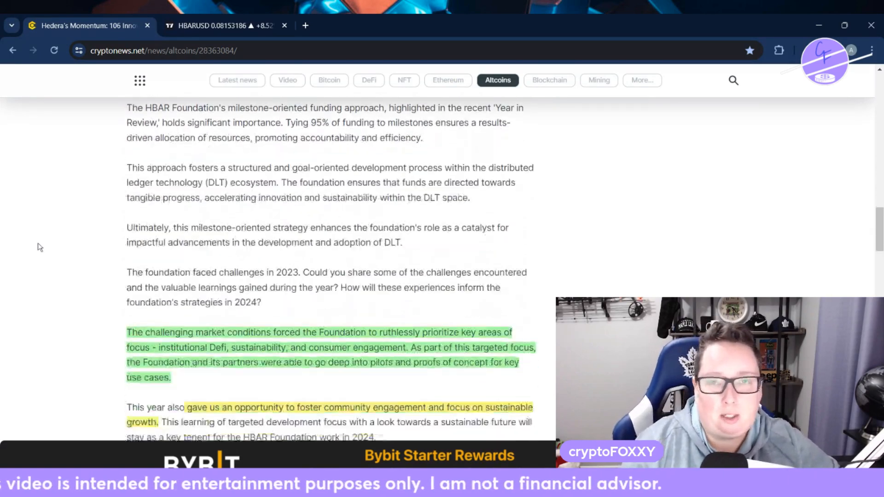
{"action": "scroll", "scroll_direction": "down", "scroll_amount": 3}
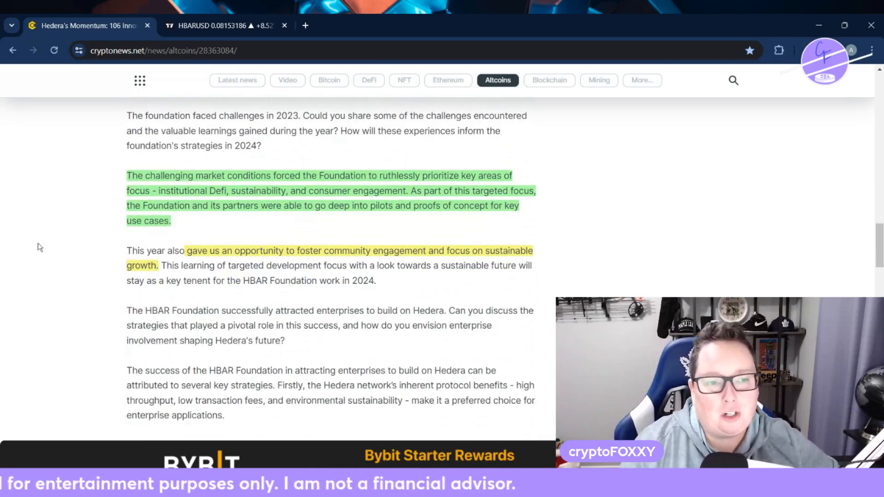
{"action": "scroll", "scroll_direction": "down", "scroll_amount": 3}
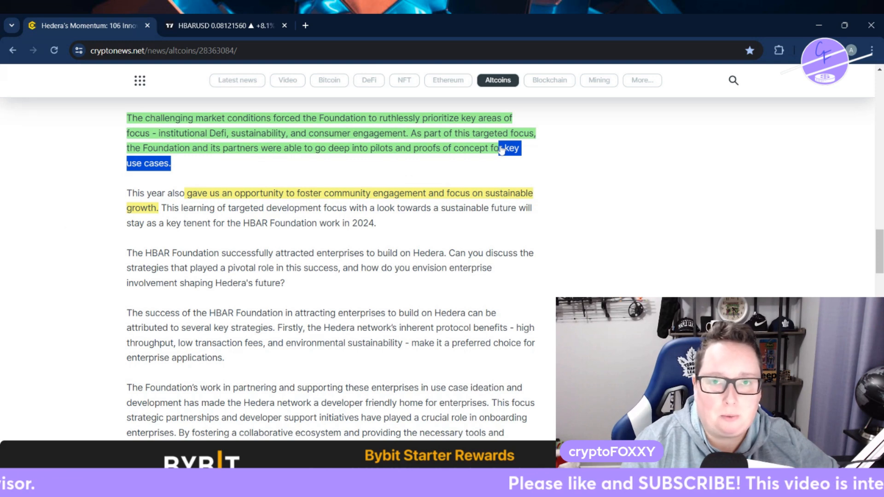
{"action": "left_click", "coordinate": [370, 234]}
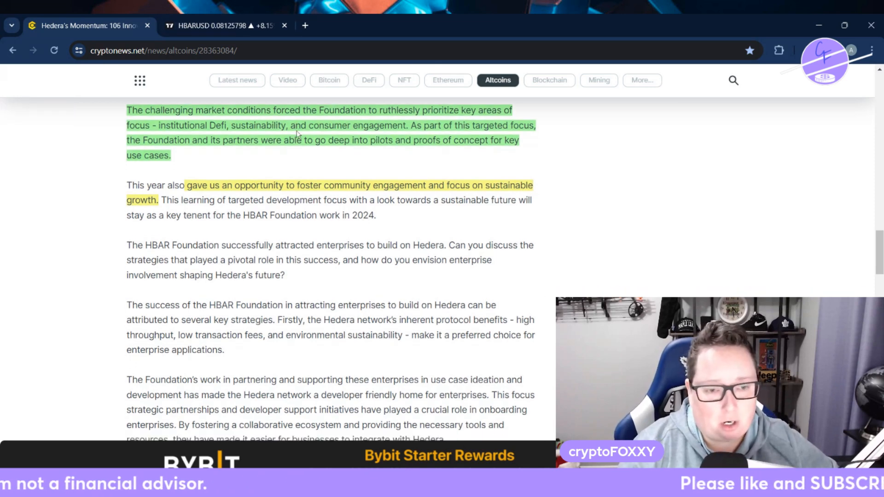
{"action": "scroll", "scroll_direction": "down", "scroll_amount": 3}
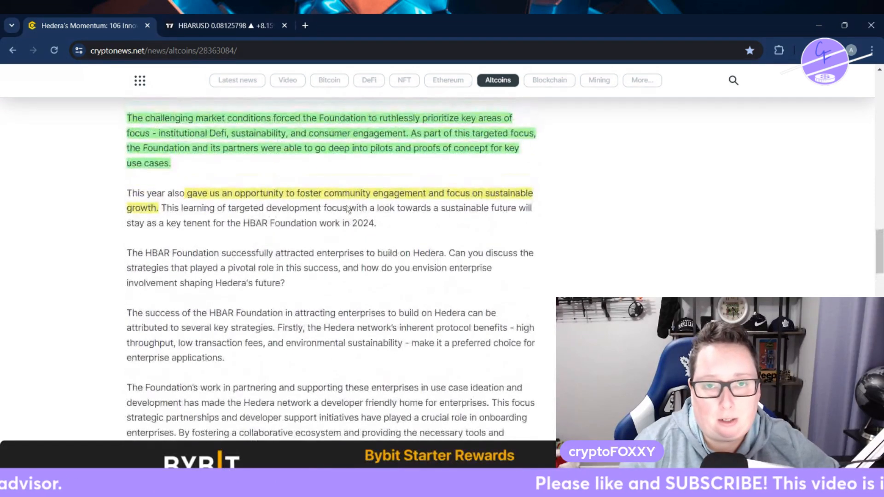
{"action": "left_click", "coordinate": [223, 26]}
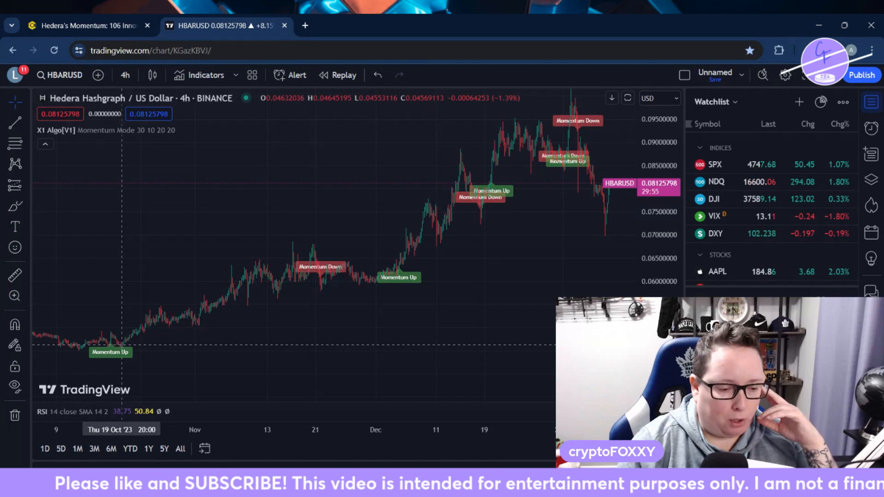
{"action": "mouse_move", "coordinate": [148, 305]}
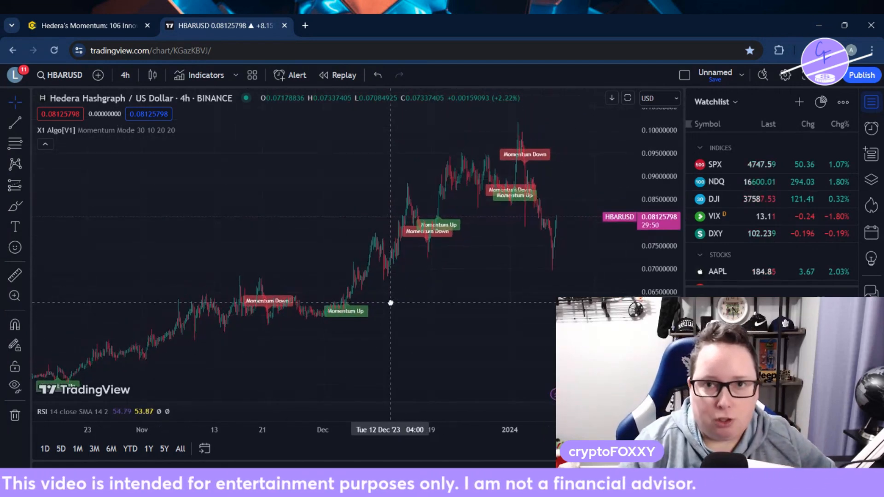
{"action": "mouse_move", "coordinate": [178, 328]}
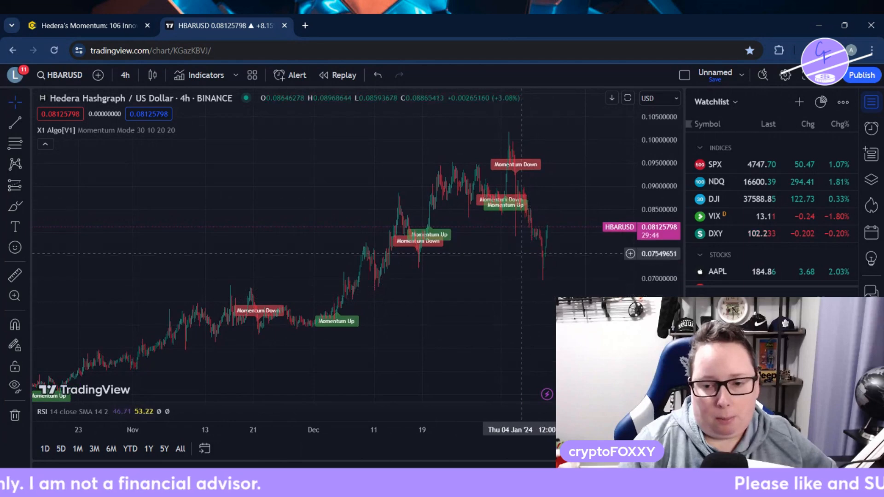
{"action": "mouse_move", "coordinate": [543, 260]}
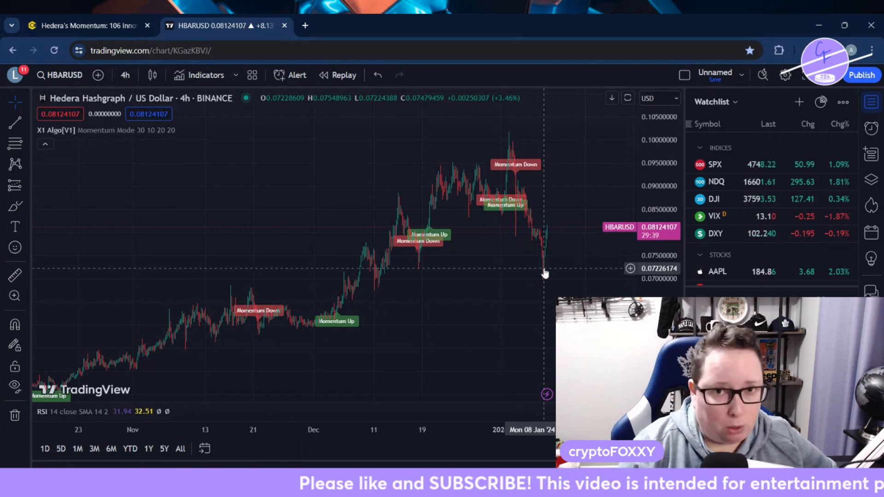
{"action": "mouse_move", "coordinate": [546, 236]}
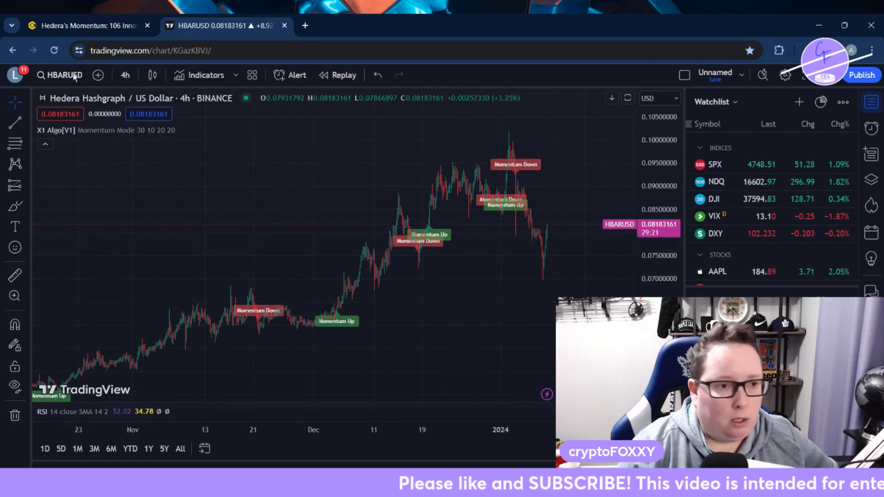
- Change the HBARUSD chart interval from 4 hours to 1 hour
{"action": "left_click", "coordinate": [125, 74]}
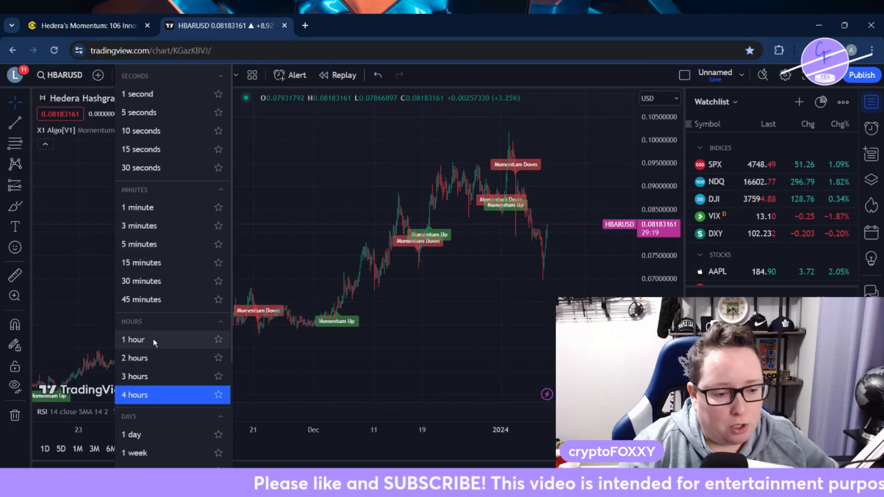
{"action": "left_click", "coordinate": [134, 339]}
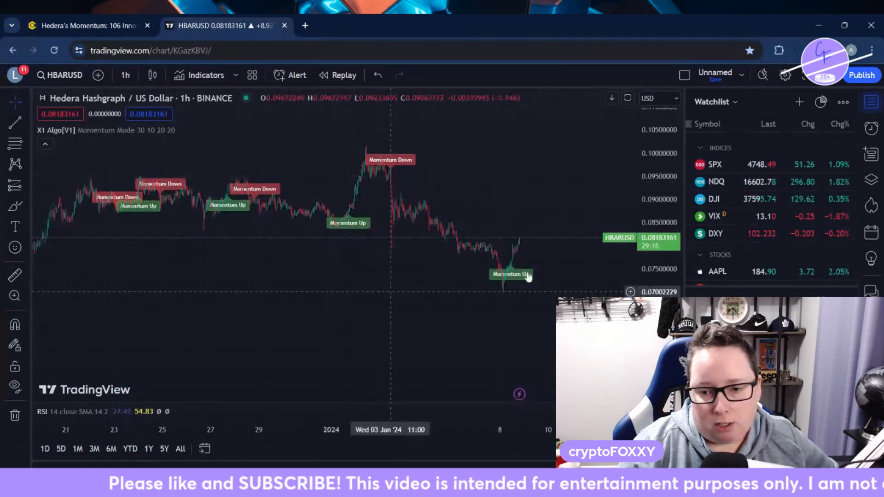